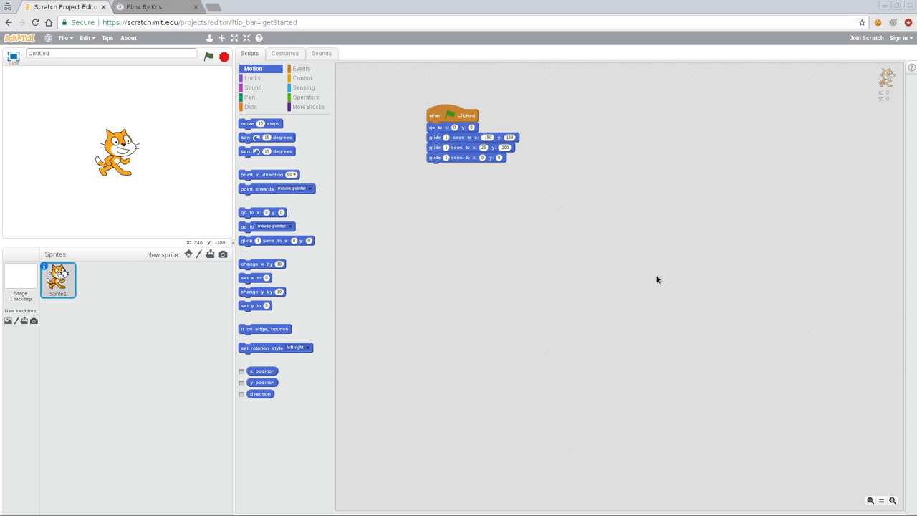
mouse_move(662, 260)
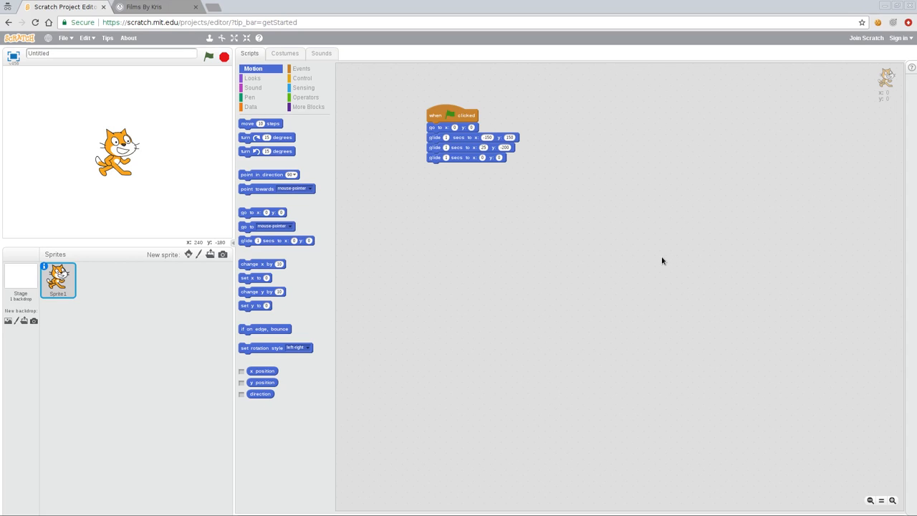
mouse_move(646, 271)
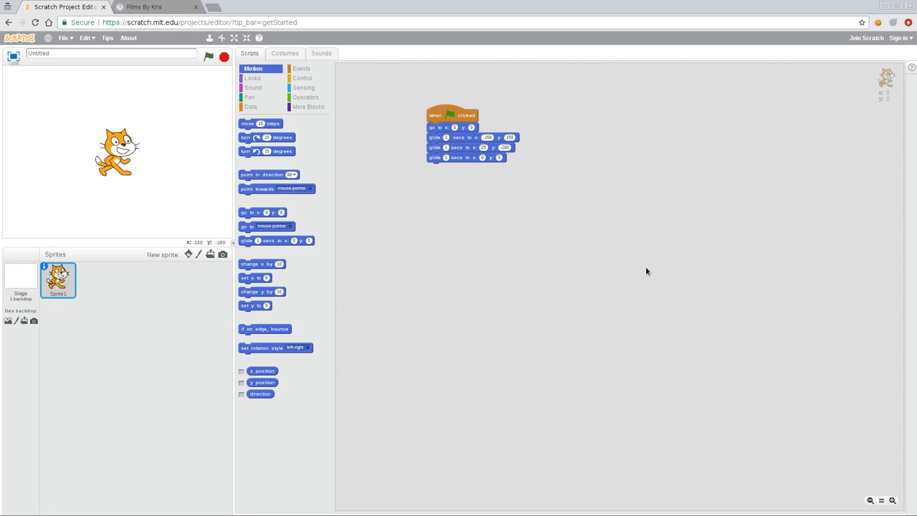
mouse_move(385, 103)
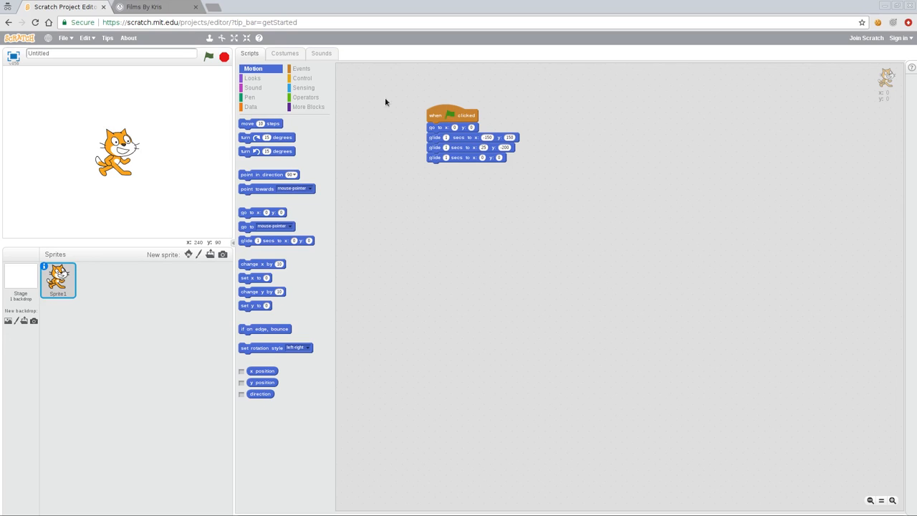
Run the green-flag script, which now only sends the cat to x 0, y 0.
left_click(209, 56)
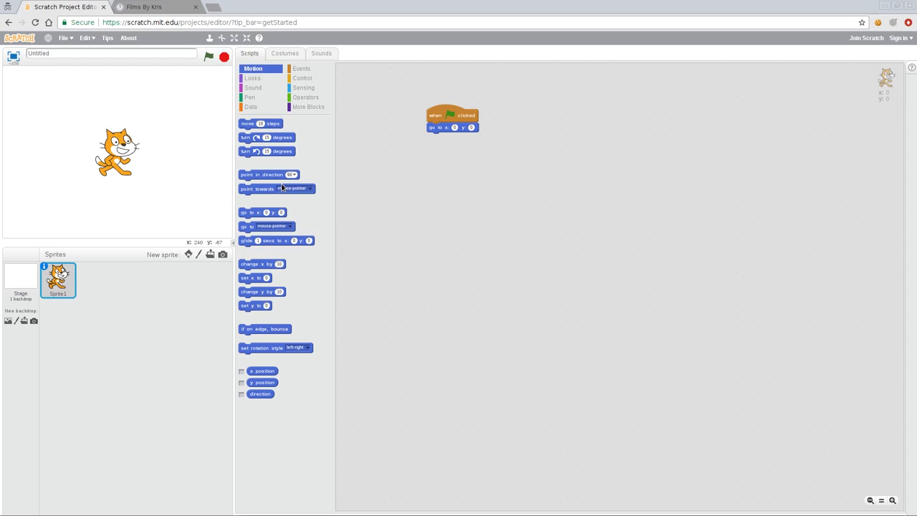
mouse_move(441, 135)
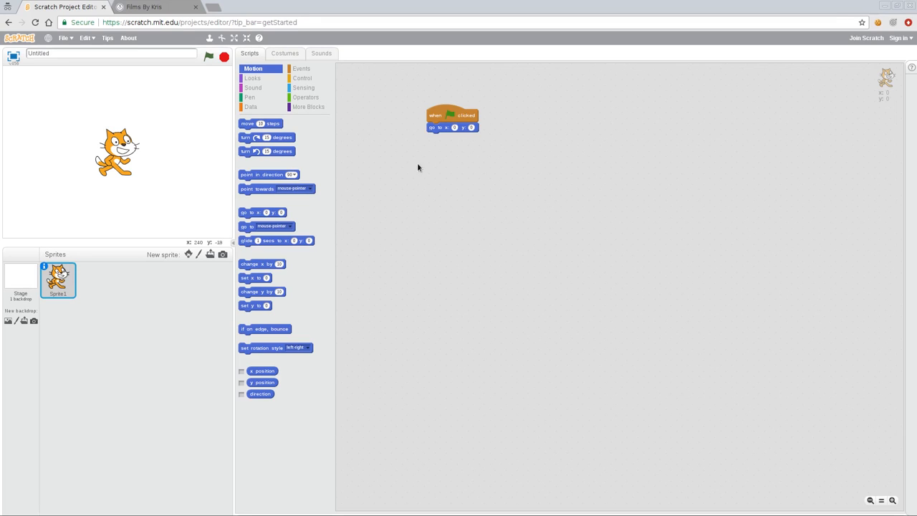
mouse_move(408, 170)
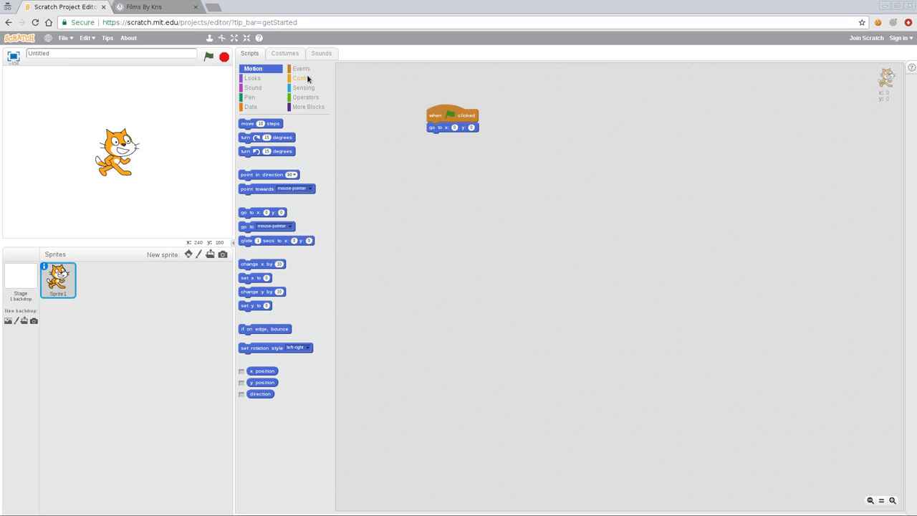
Add a 'when right arrow key pressed' hat block beside the green-flag script.
left_click(300, 78)
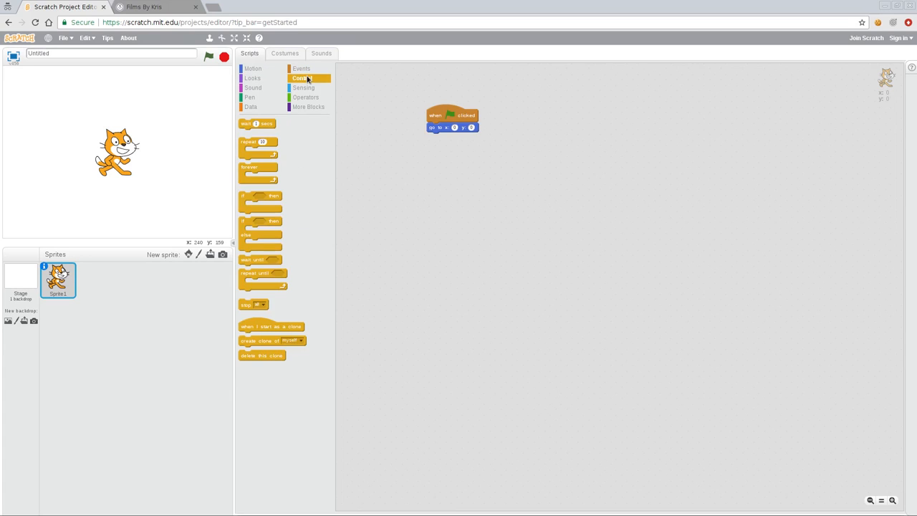
left_click(301, 68)
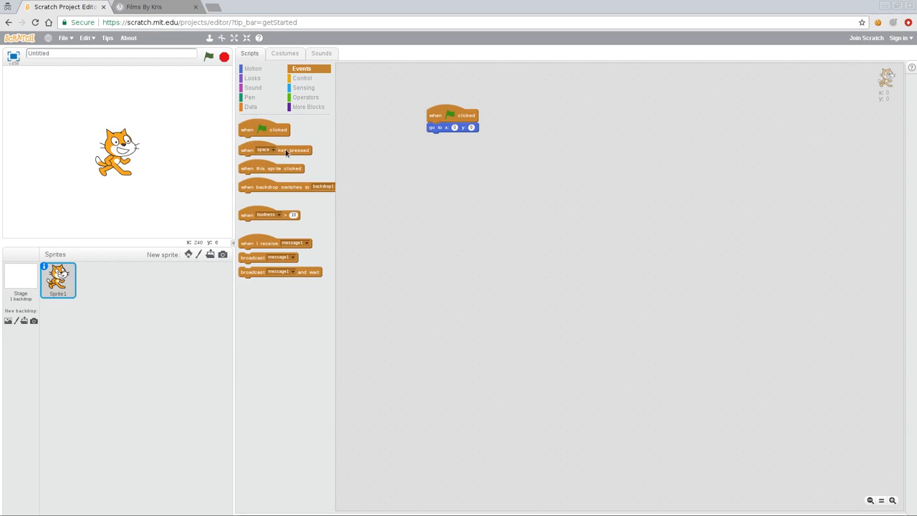
left_click_drag(276, 149, 565, 109)
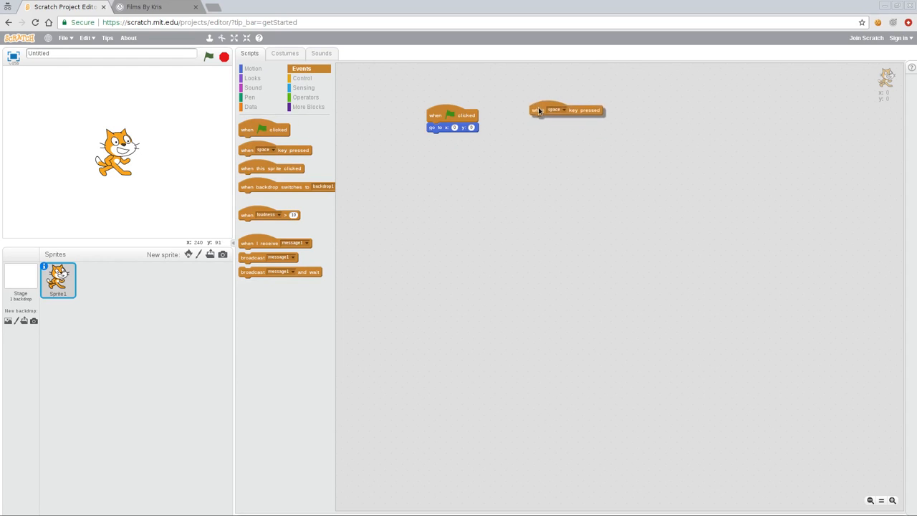
left_click(548, 110)
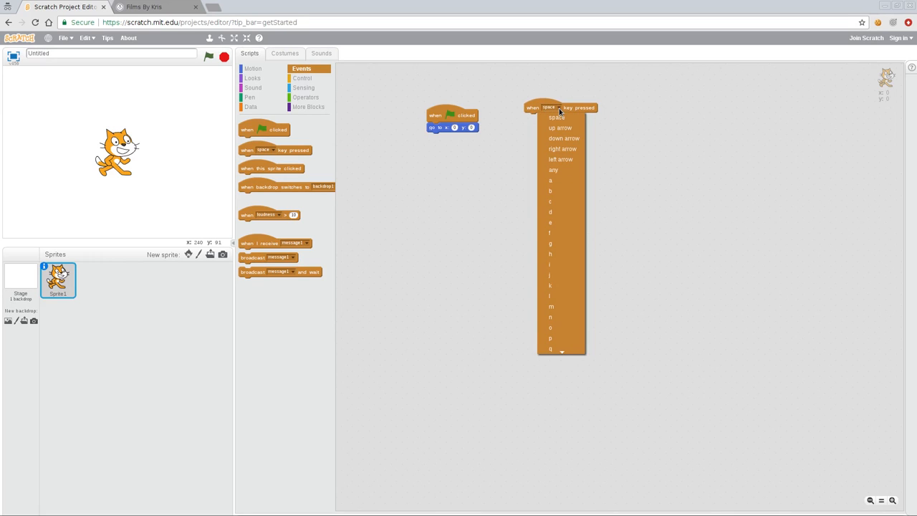
mouse_move(563, 148)
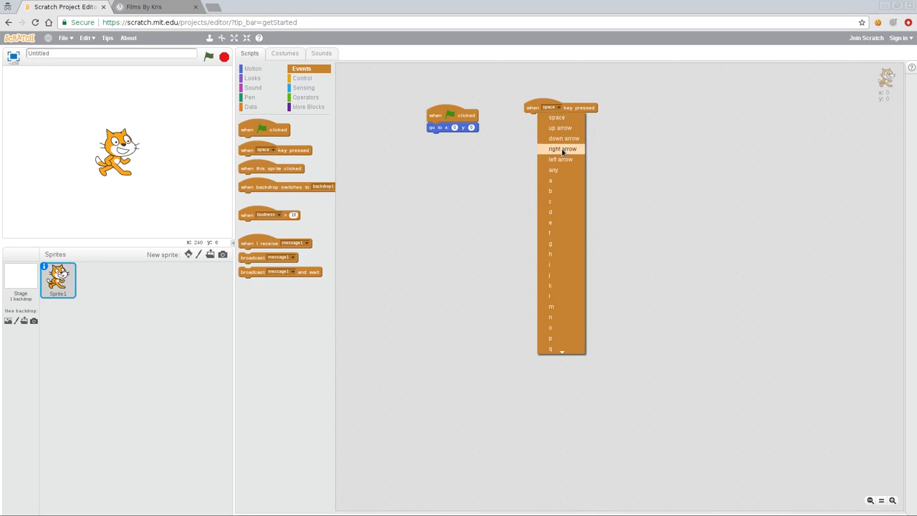
left_click(562, 148)
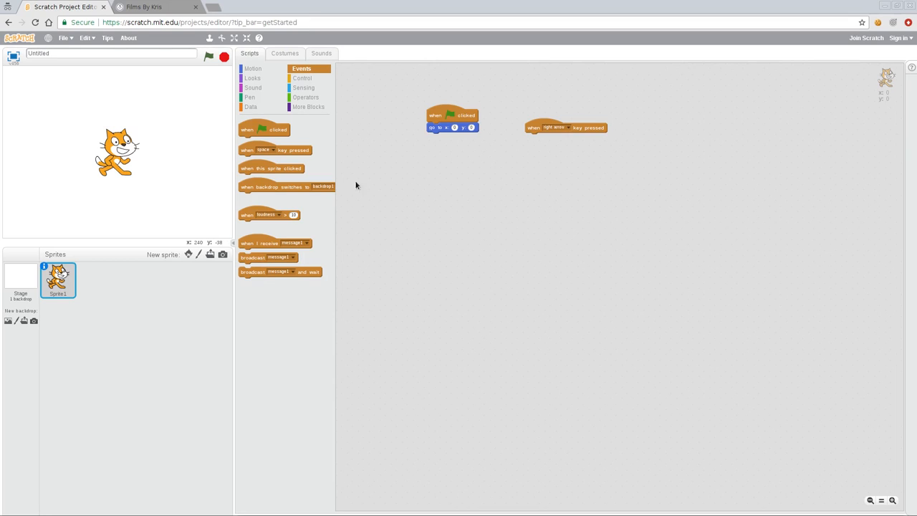
mouse_move(407, 120)
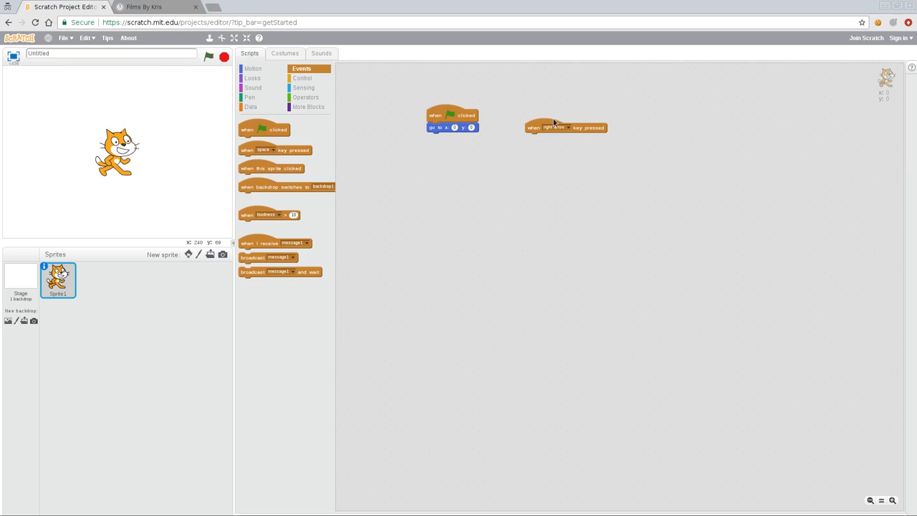
Attach a 'move 10 steps' block under the 'when right arrow key pressed' script.
left_click(252, 68)
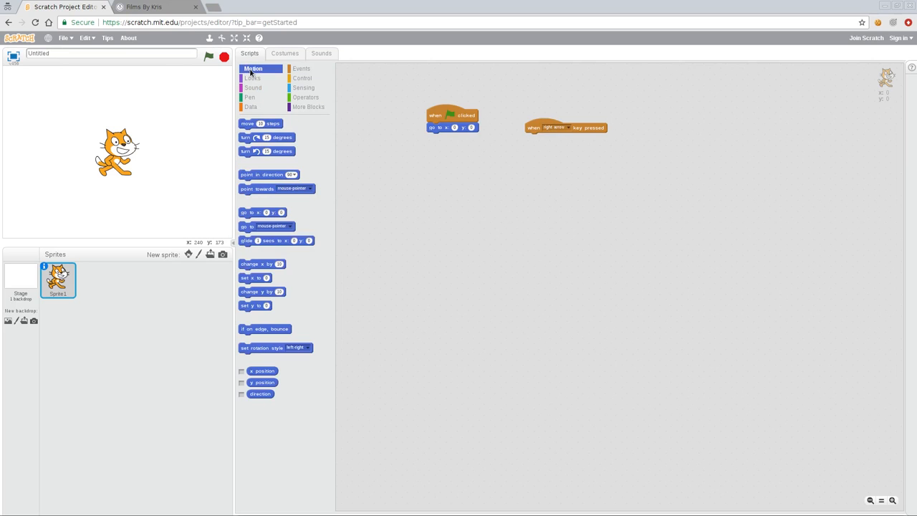
left_click_drag(260, 123, 441, 167)
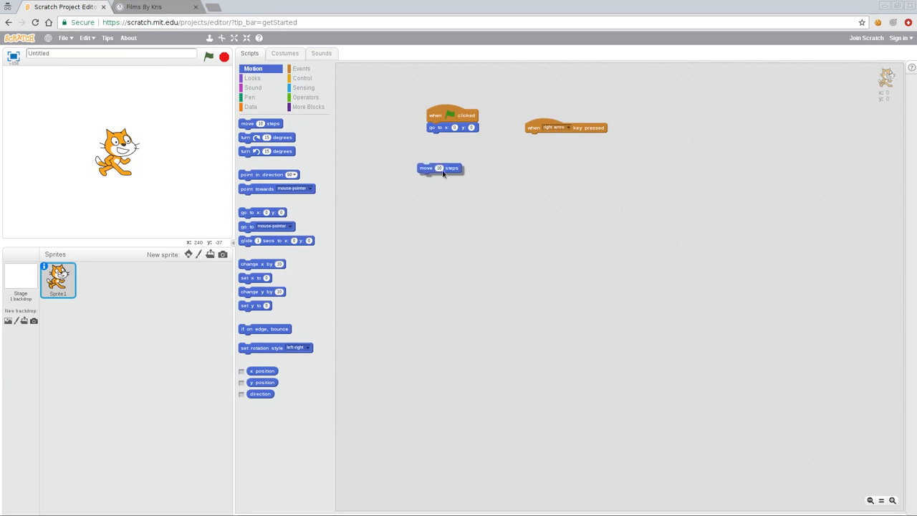
left_click_drag(440, 168, 547, 138)
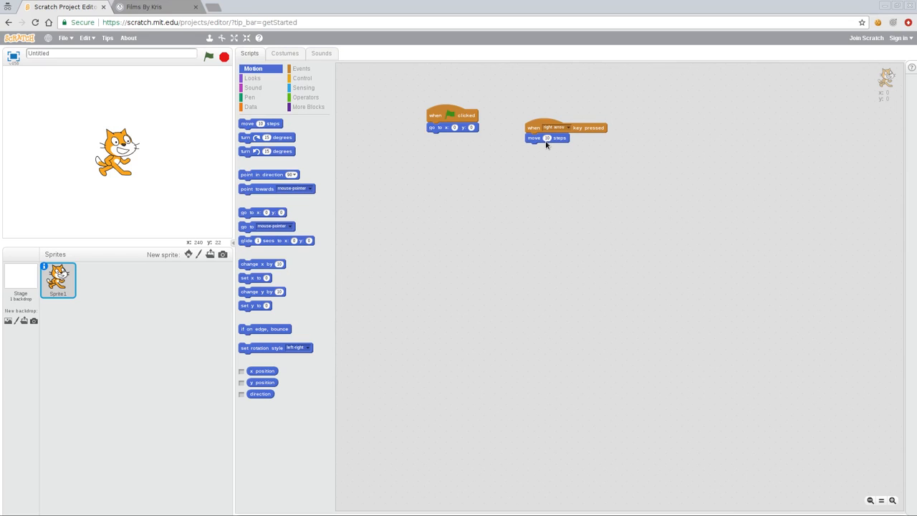
mouse_move(539, 144)
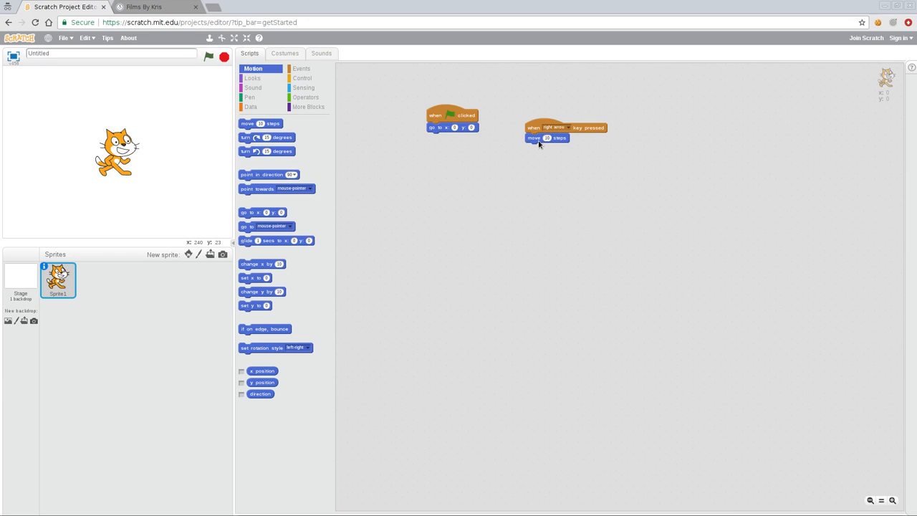
mouse_move(523, 197)
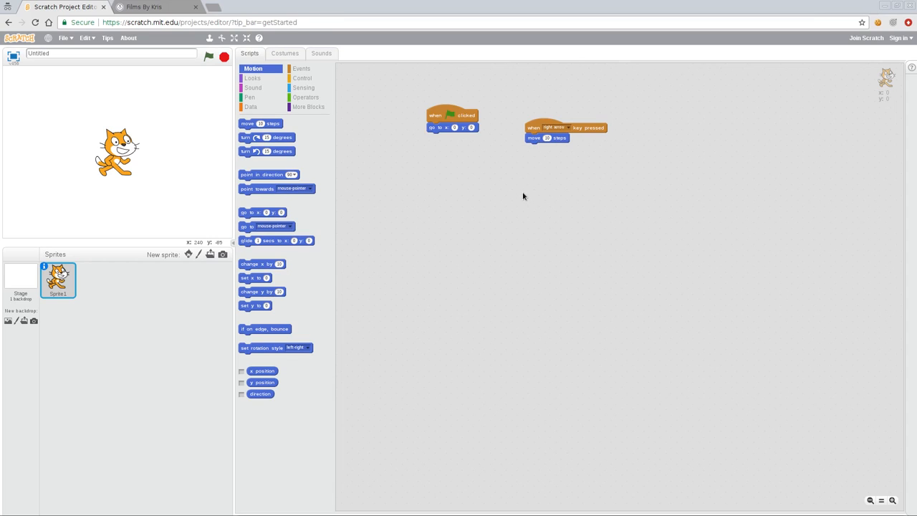
mouse_move(517, 200)
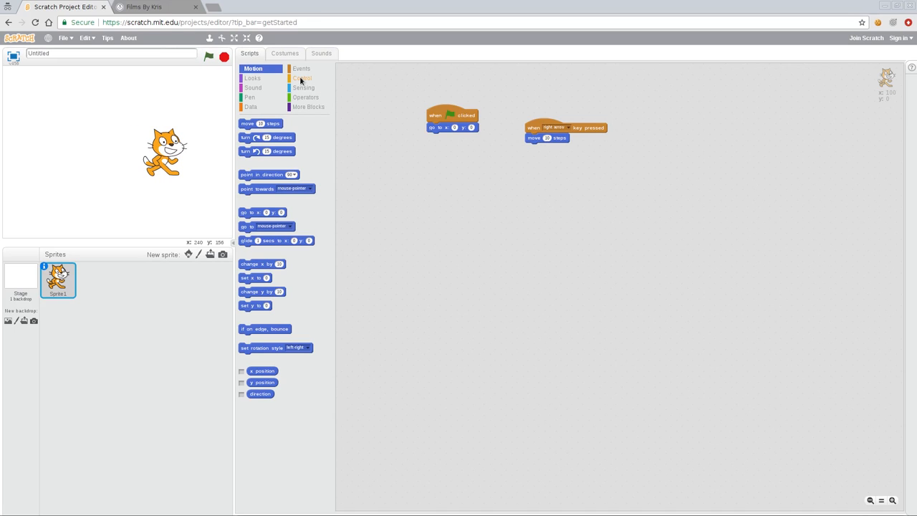
Add a 'when left arrow key pressed' hat block to the right of the other scripts.
left_click(301, 68)
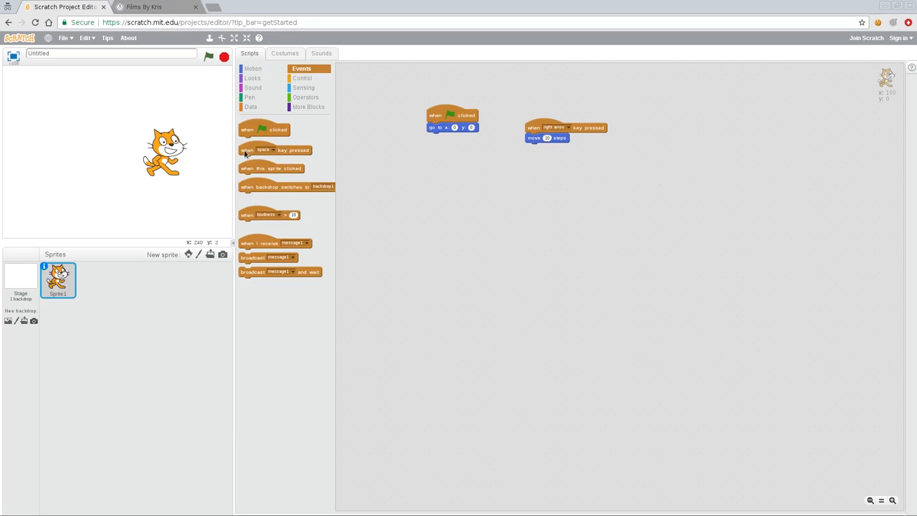
left_click_drag(274, 149, 709, 111)
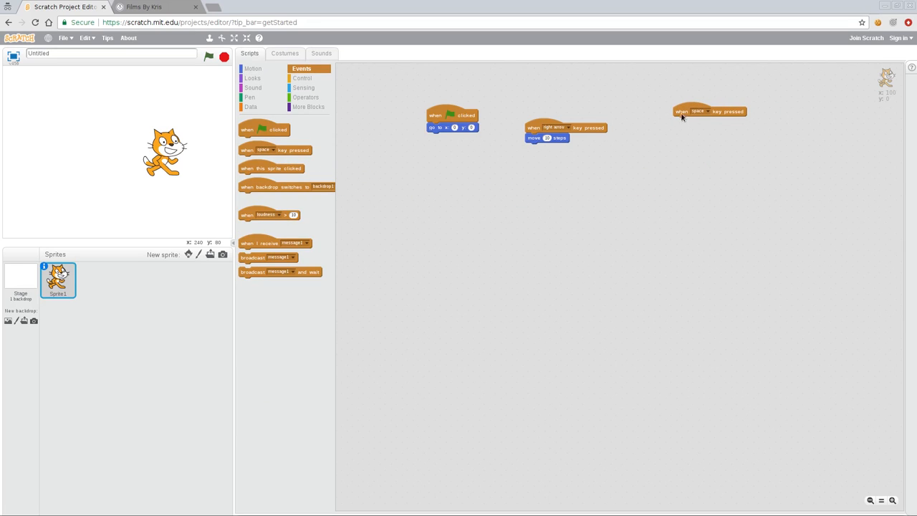
left_click(699, 111)
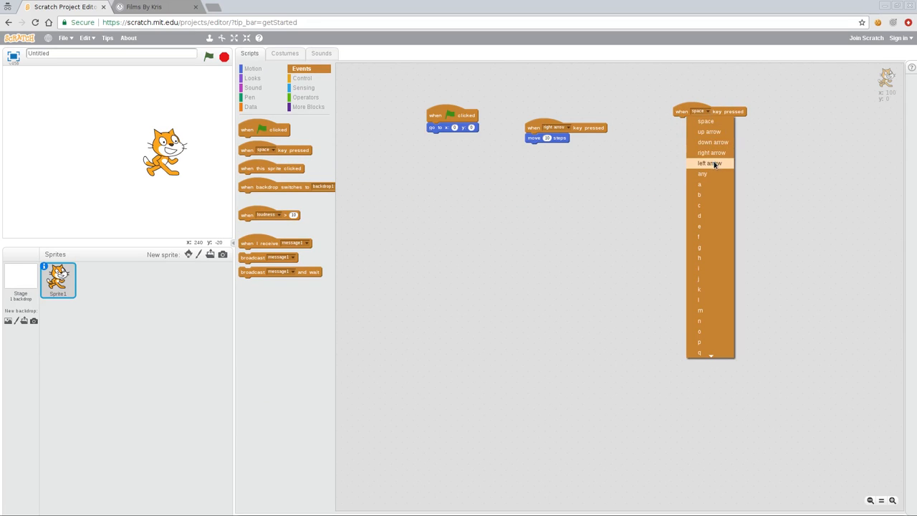
left_click(710, 163)
type("-10")
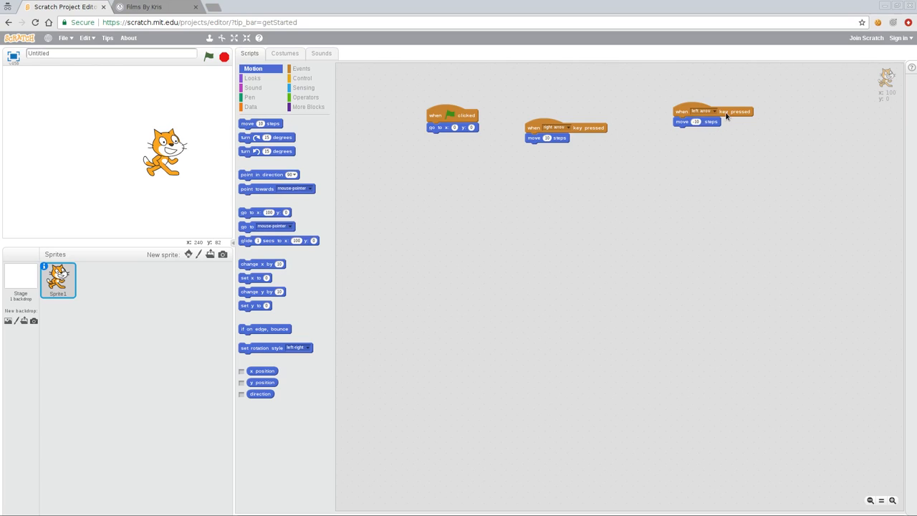
mouse_move(731, 215)
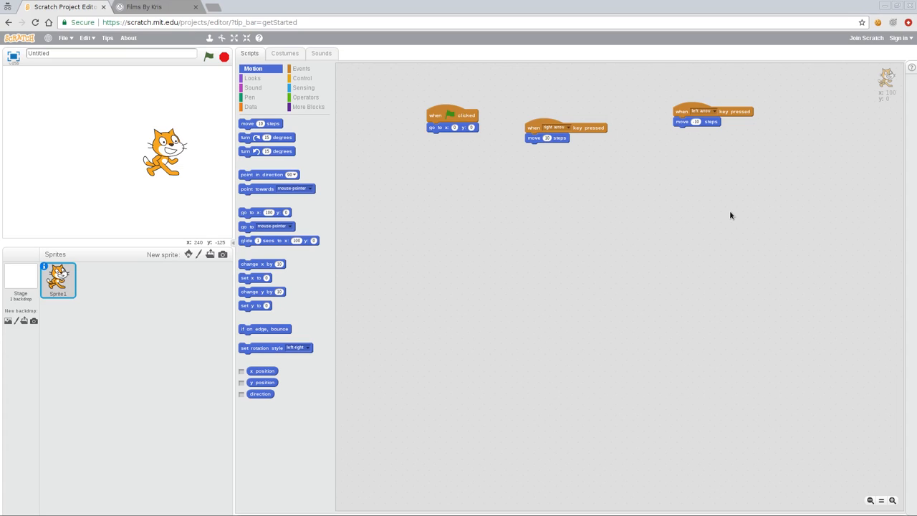
mouse_move(643, 217)
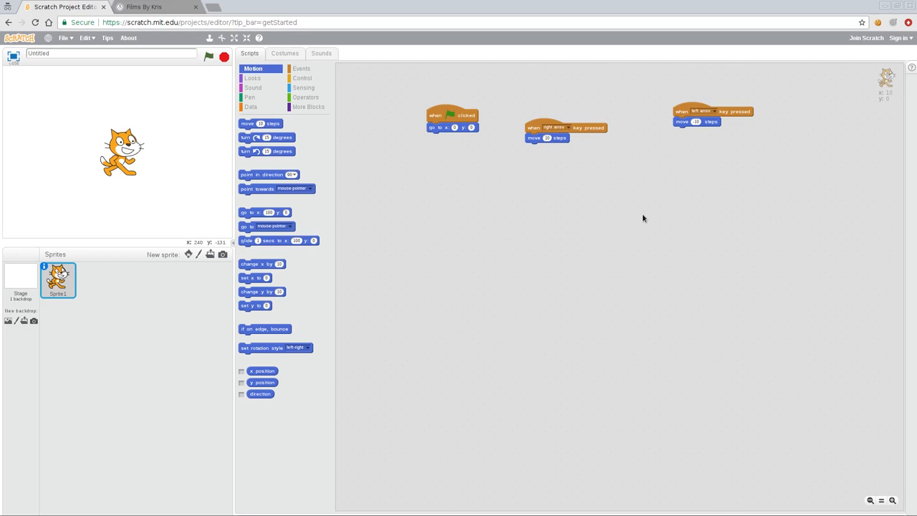
mouse_move(506, 224)
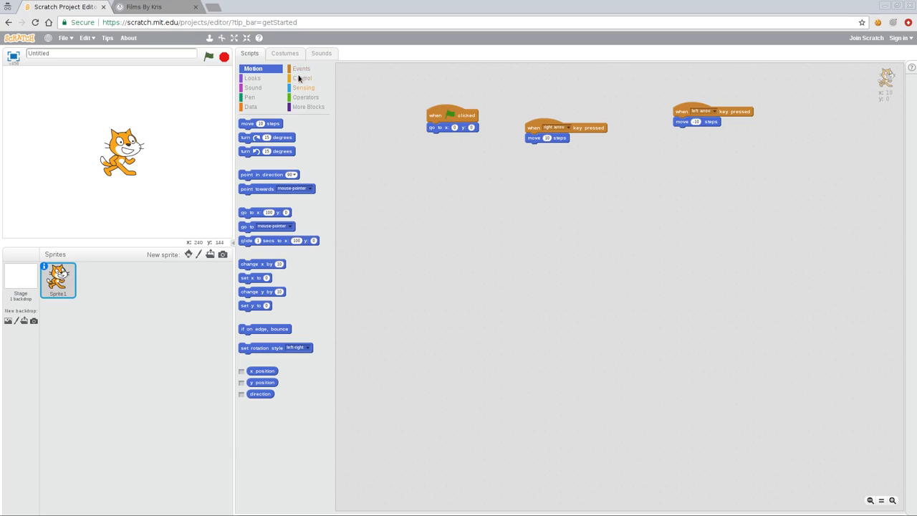
Add a 'when up arrow key pressed' hat block to the scripts area.
left_click(301, 68)
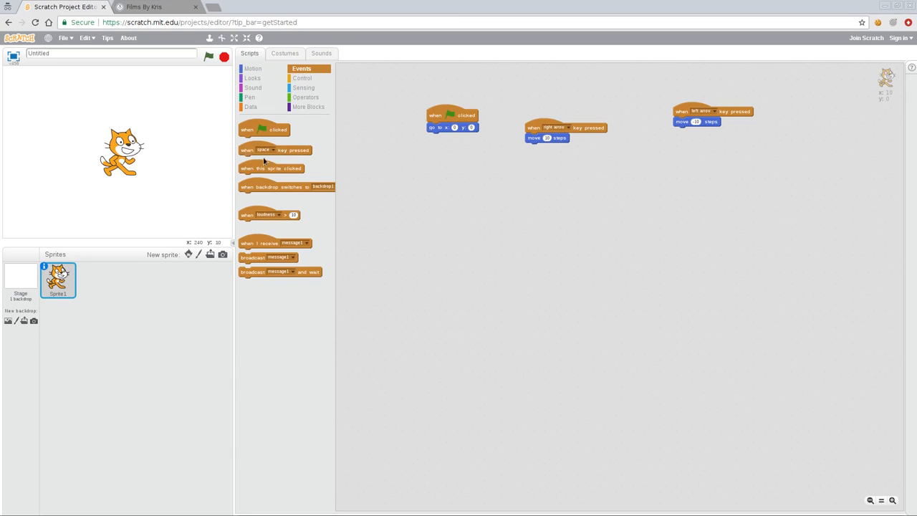
left_click_drag(271, 149, 487, 204)
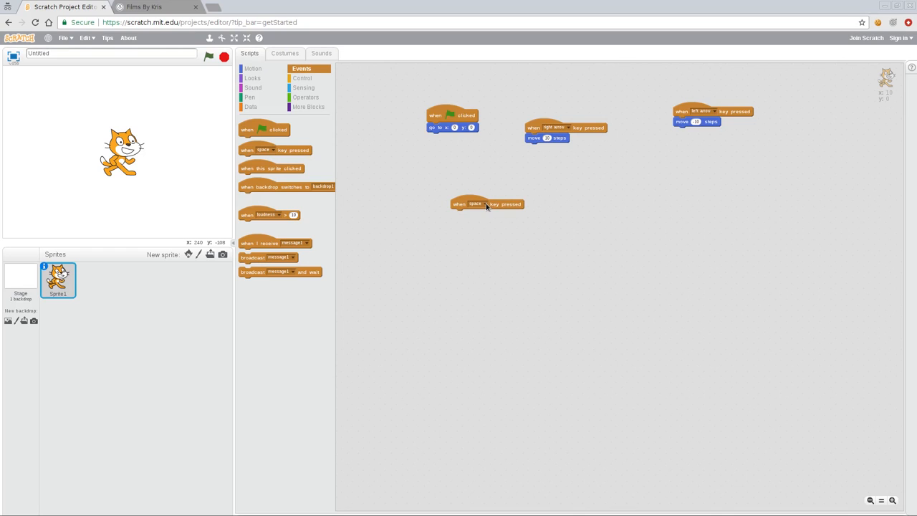
left_click(476, 205)
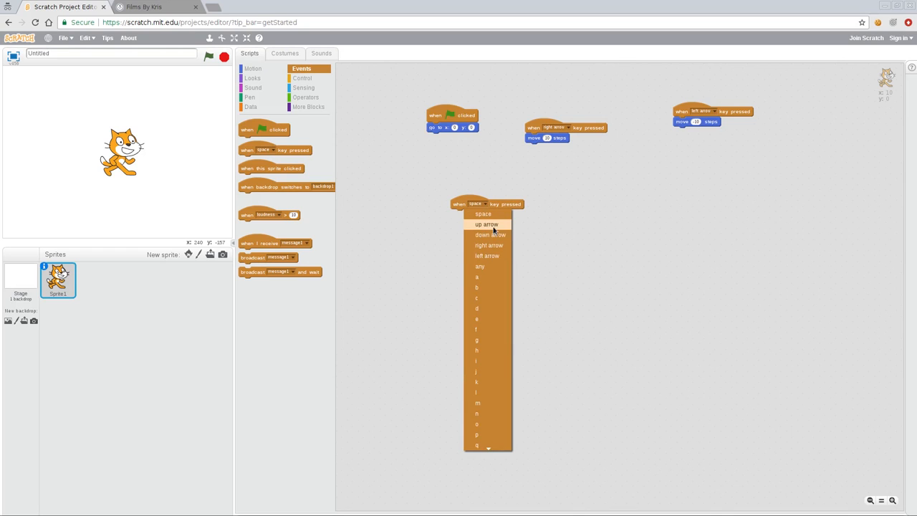
left_click(486, 224)
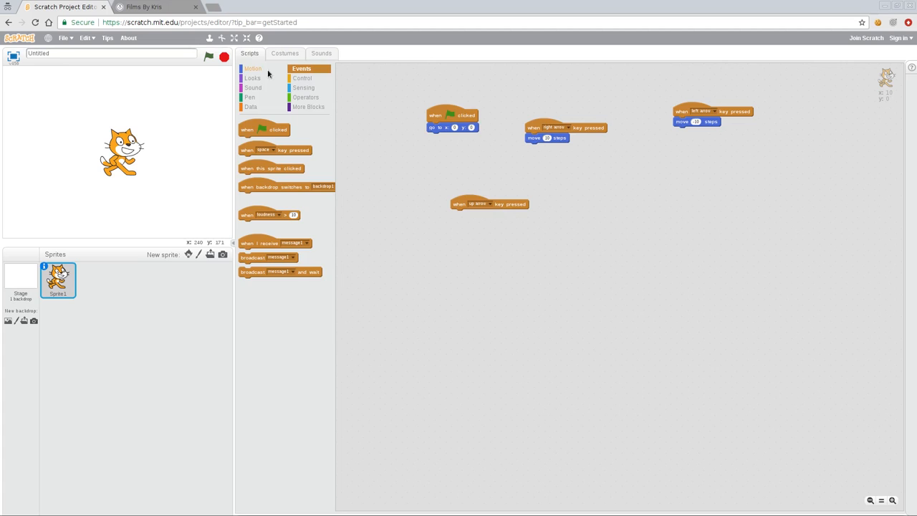
Attach 'change y by 10' under the up-arrow script.
left_click(252, 68)
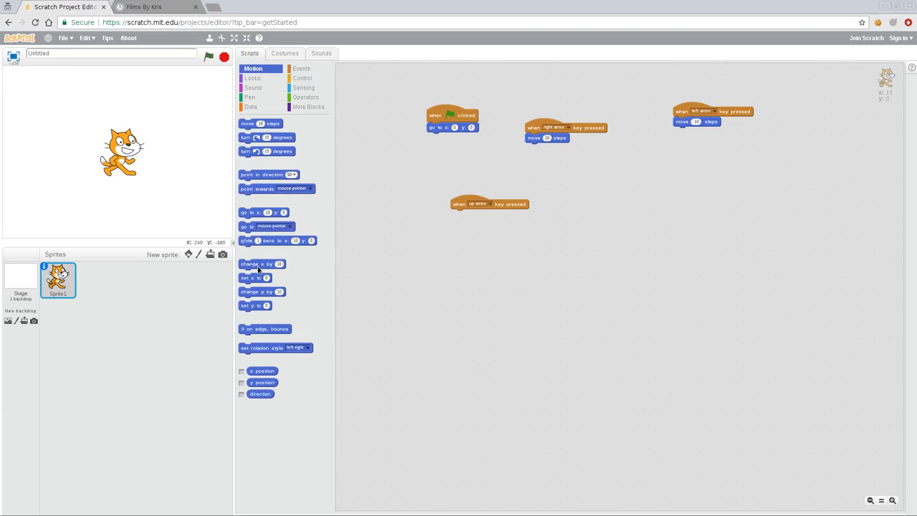
mouse_move(256, 314)
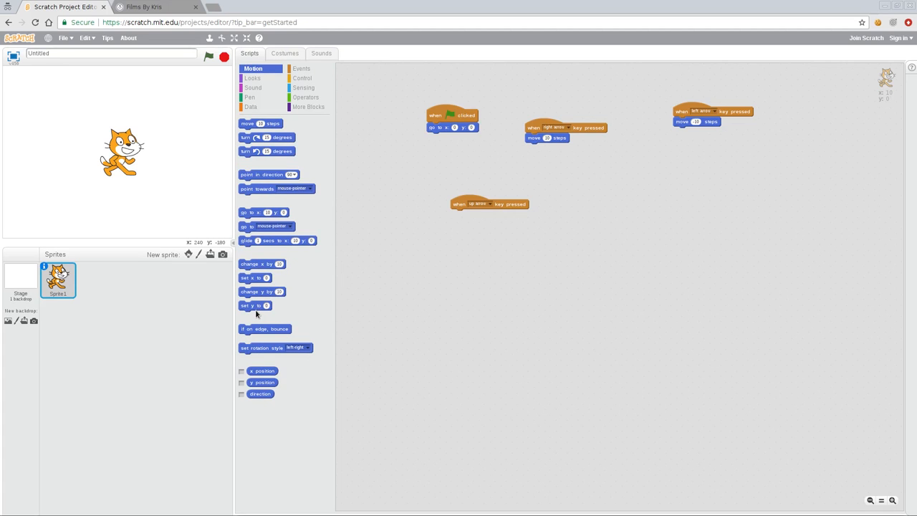
left_click_drag(261, 291, 468, 225)
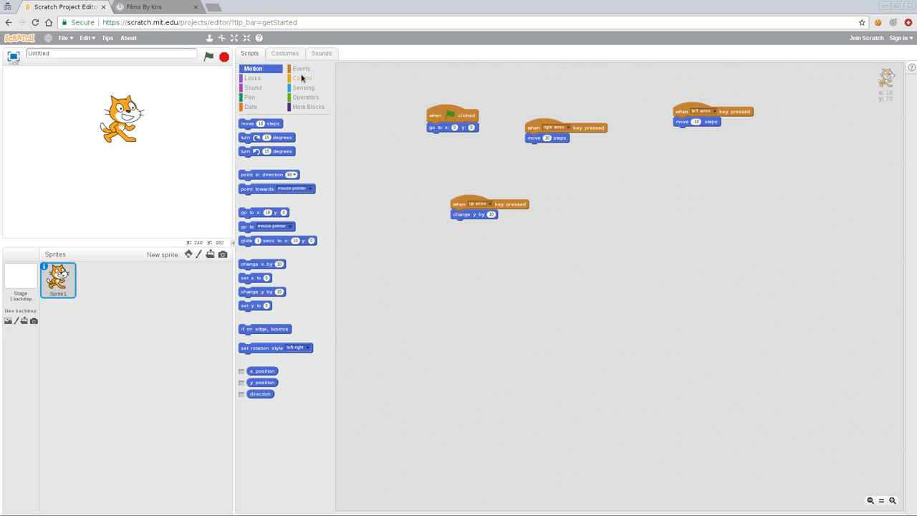
left_click(301, 68)
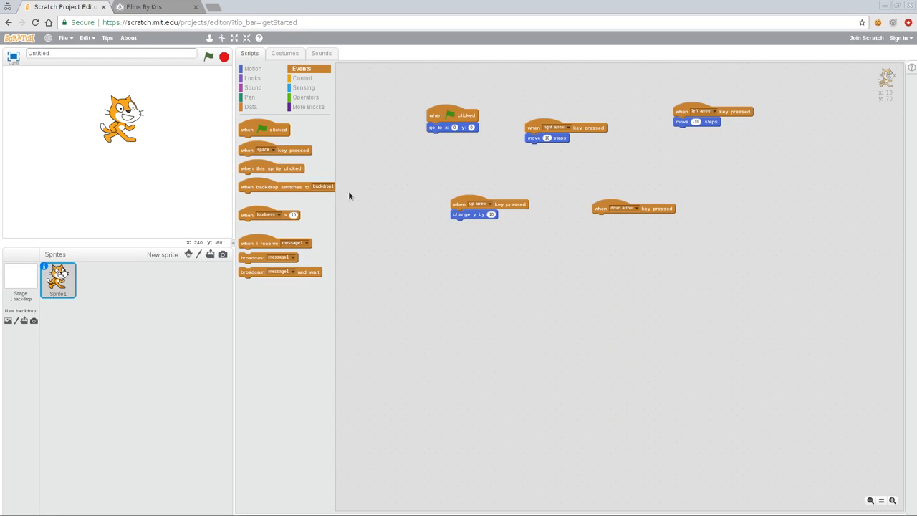
Show the Motion blocks to get 'change y by' for the down-arrow script.
left_click(252, 69)
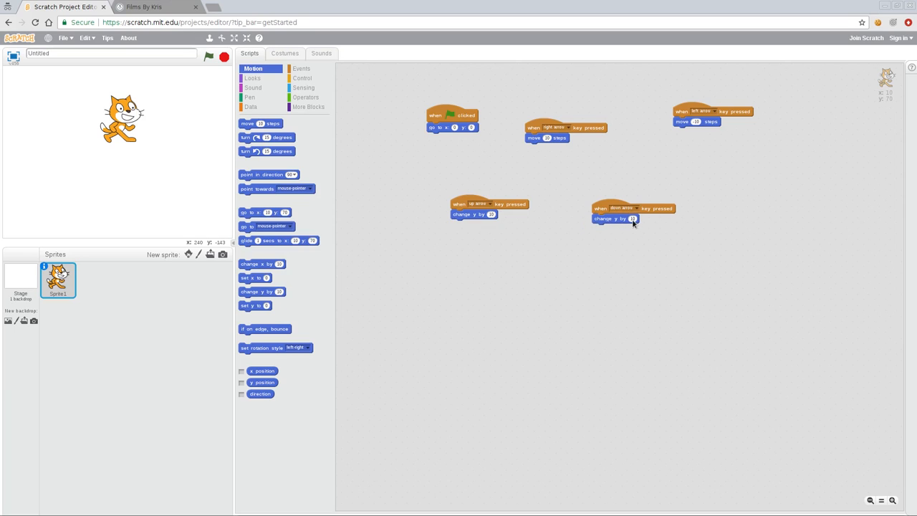
mouse_move(659, 219)
type("-10")
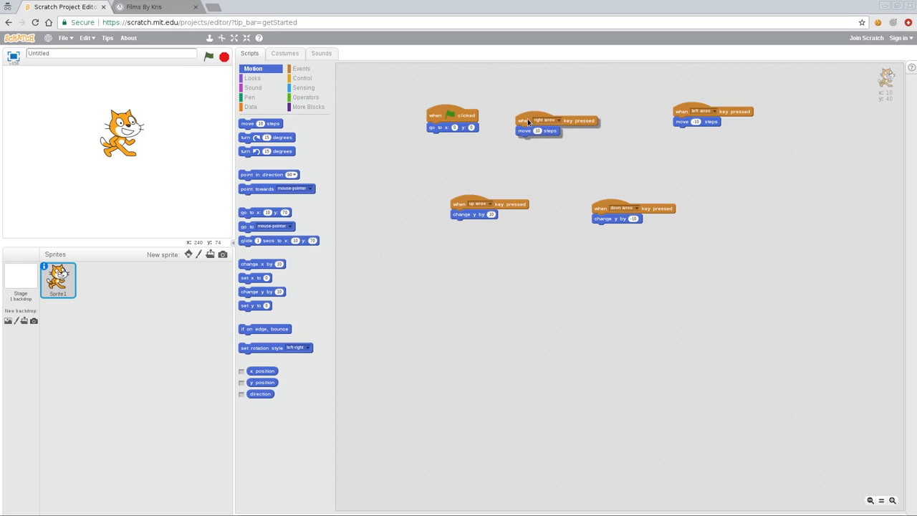
mouse_move(549, 140)
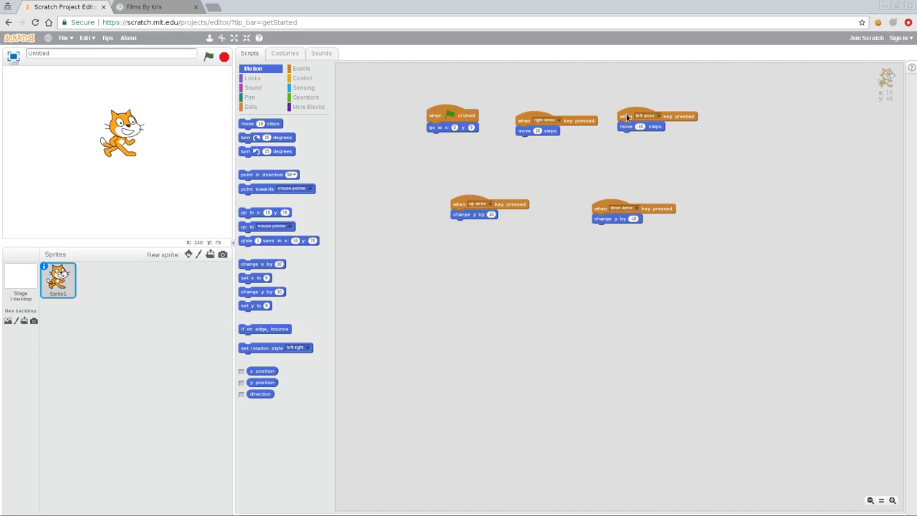
mouse_move(313, 149)
type("-10")
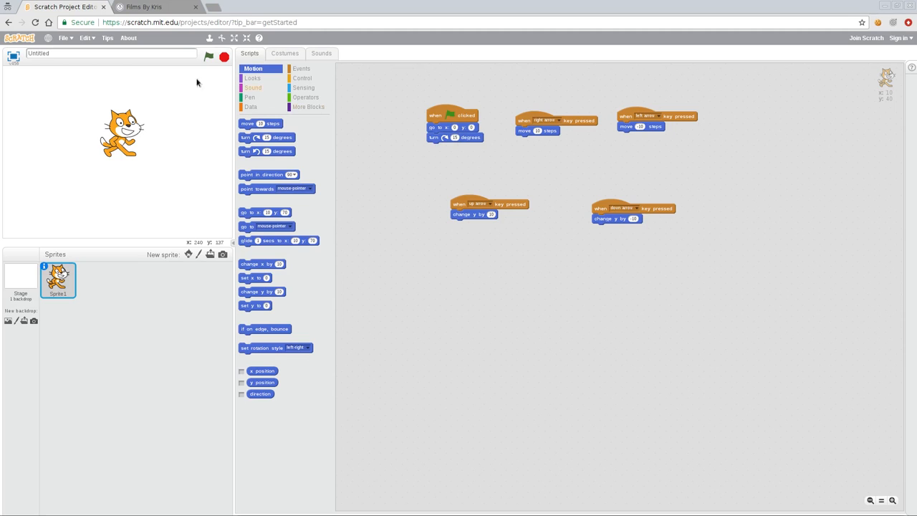
Run the green-flag script several times to test the 15-degree turn.
left_click(209, 56)
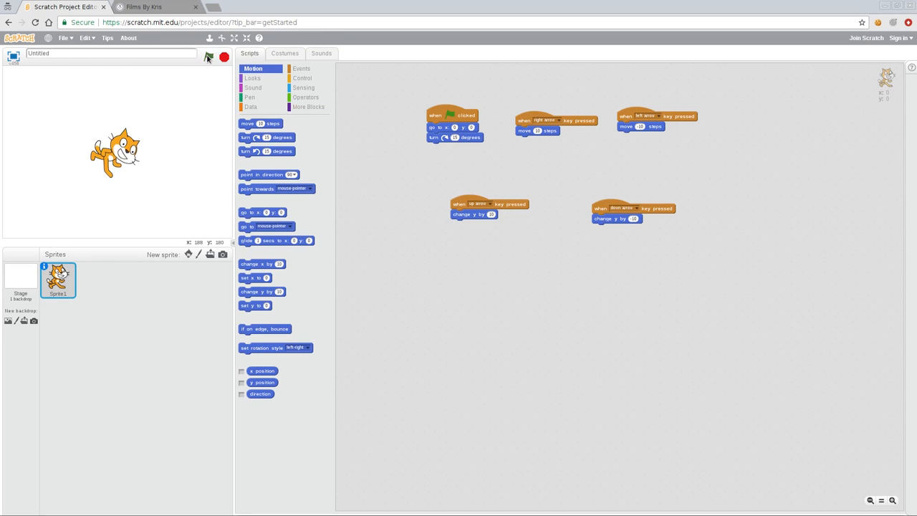
left_click(208, 57)
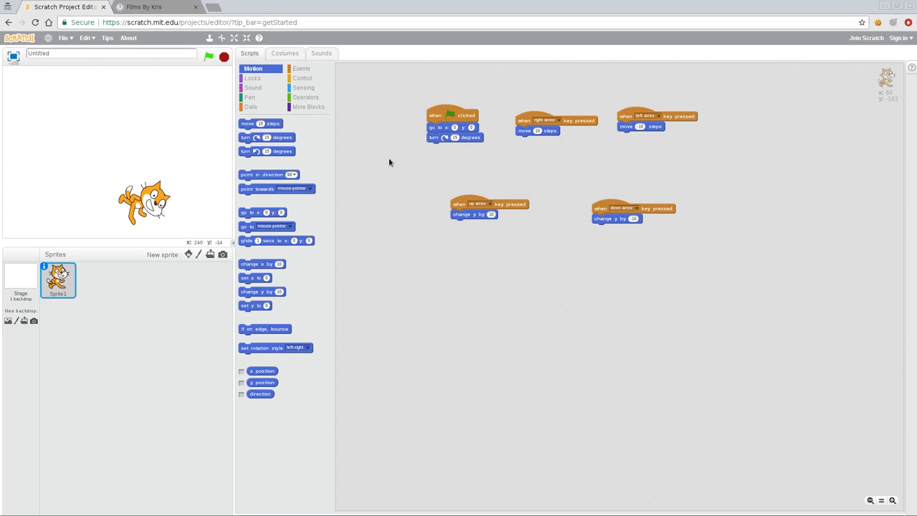
left_click(208, 56)
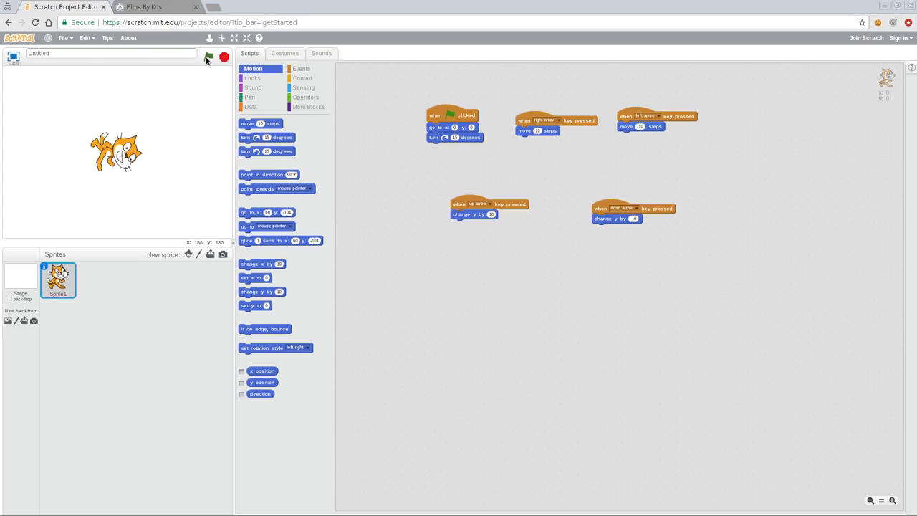
left_click(208, 57)
type("-10")
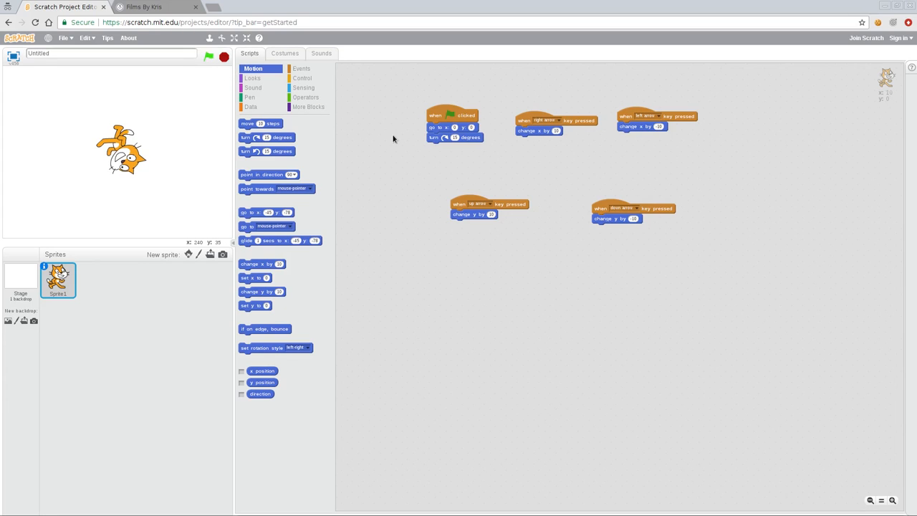
Run the green-flag script repeatedly to test the updated scripts.
left_click(209, 56)
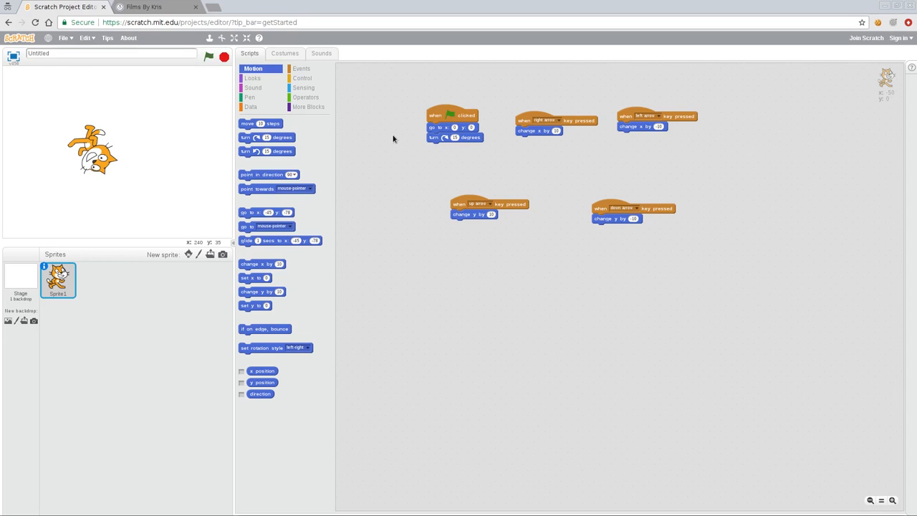
left_click(208, 57)
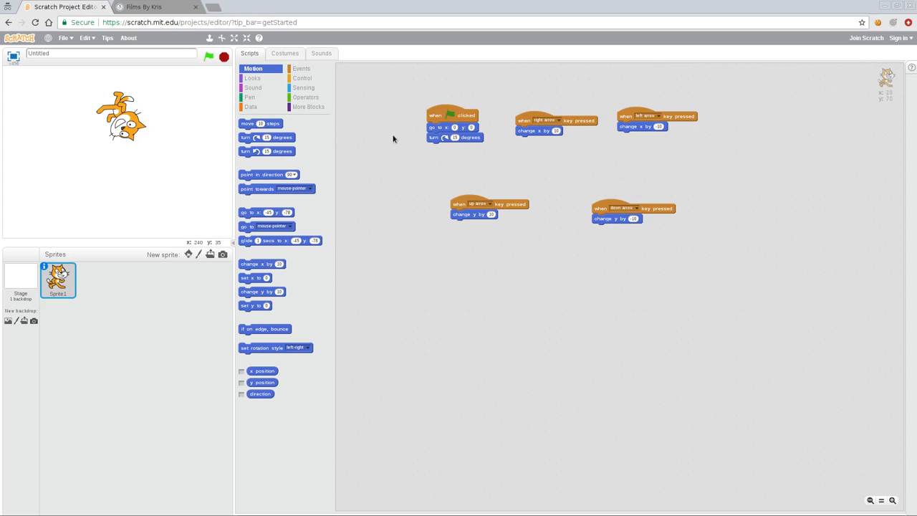
left_click(209, 57)
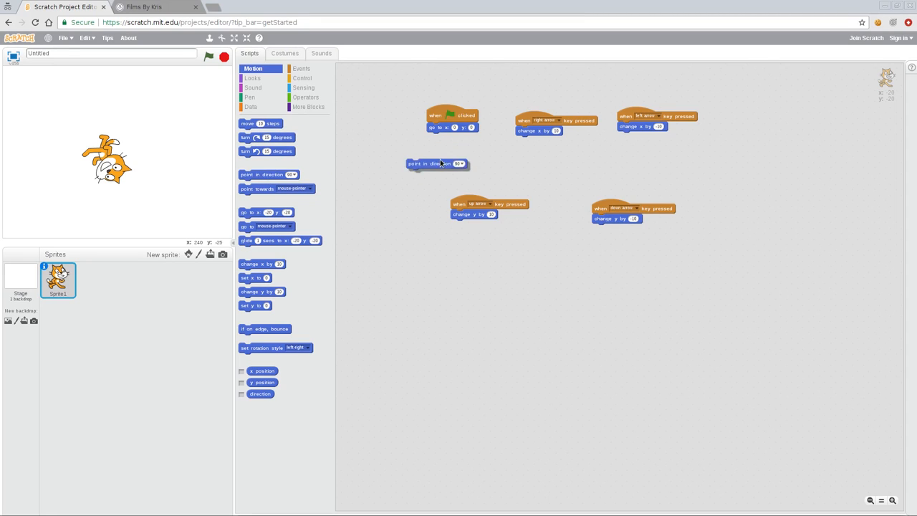
Attach 'point in direction 90' under 'go to x: 0 y: 0' and run the flag script.
left_click_drag(437, 163, 457, 137)
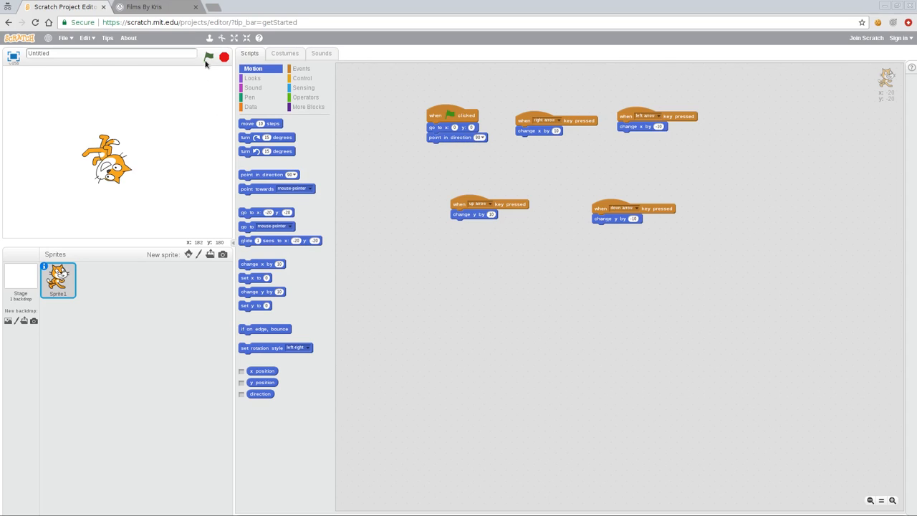
left_click(208, 56)
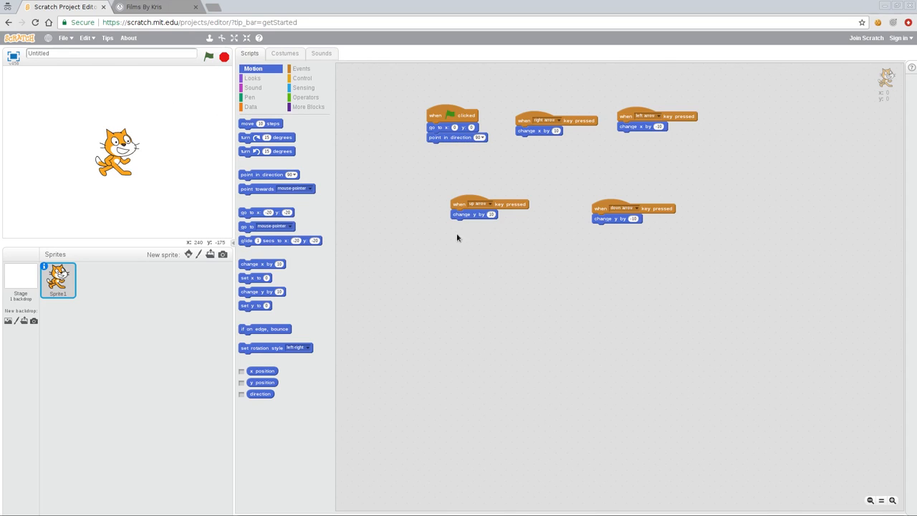
mouse_move(412, 215)
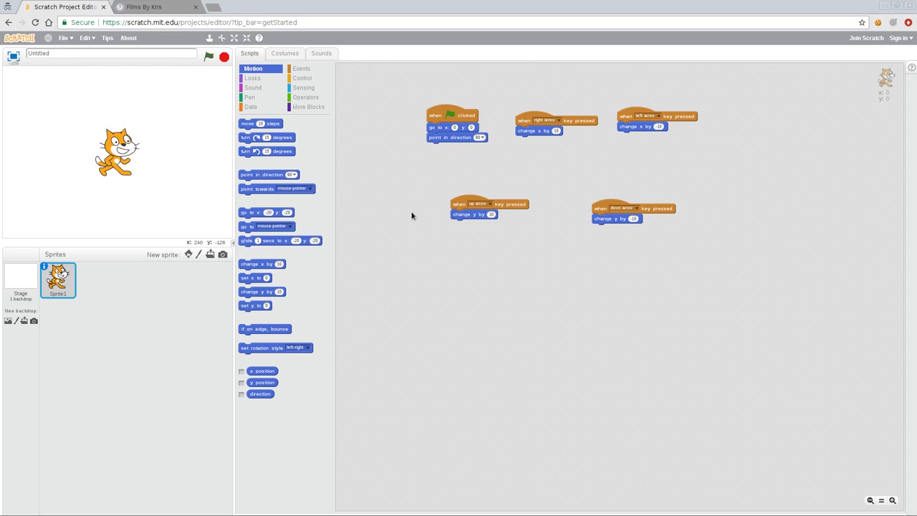
mouse_move(443, 173)
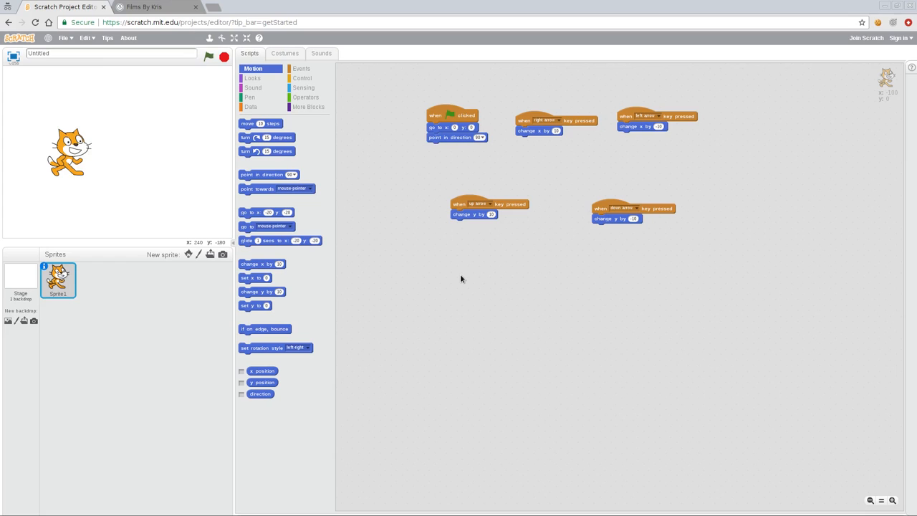
Run the green-flag script several times, then switch to the Films By Kris browser tab.
left_click(208, 57)
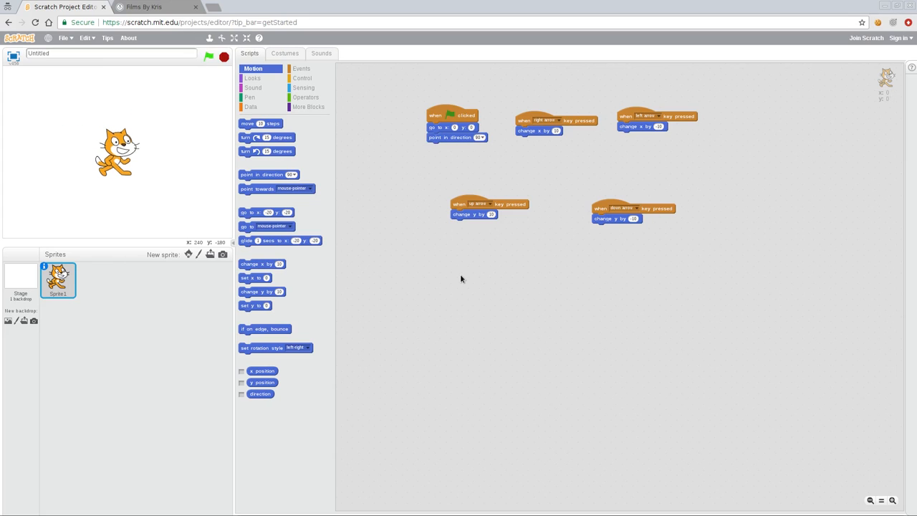
left_click(209, 57)
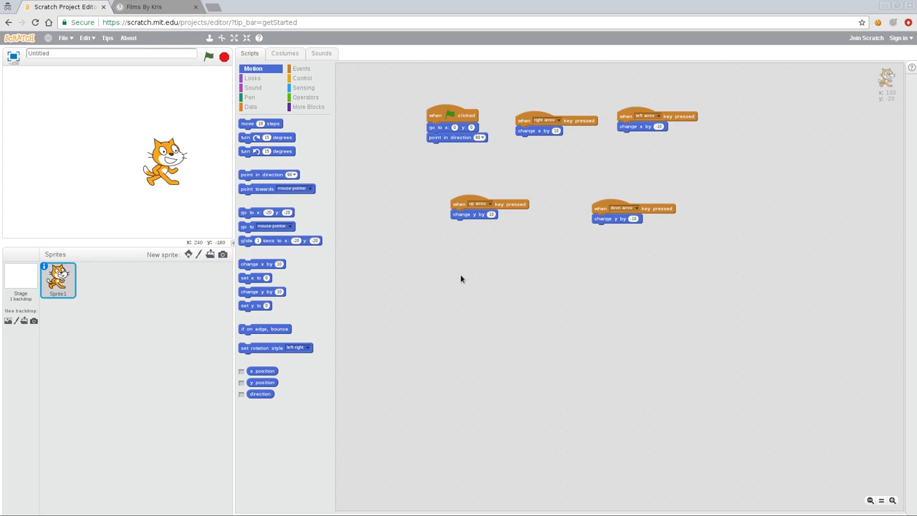
left_click(209, 57)
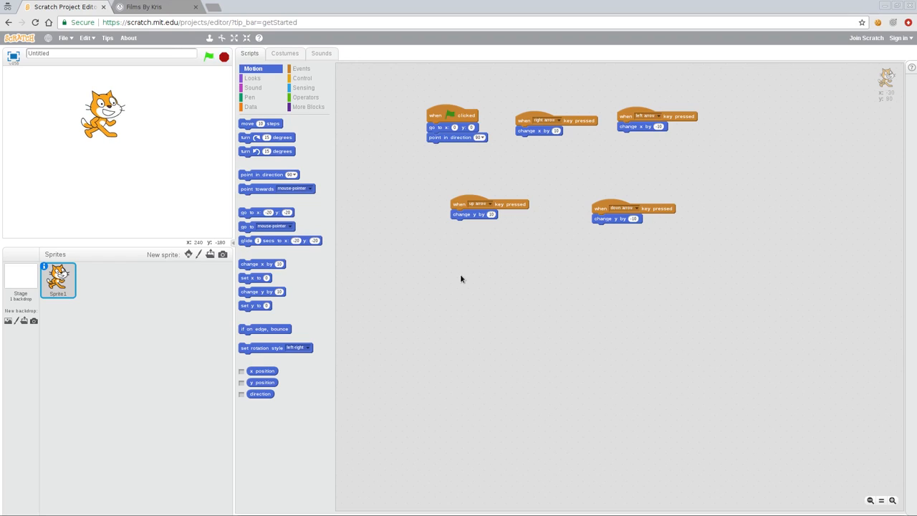
left_click(208, 57)
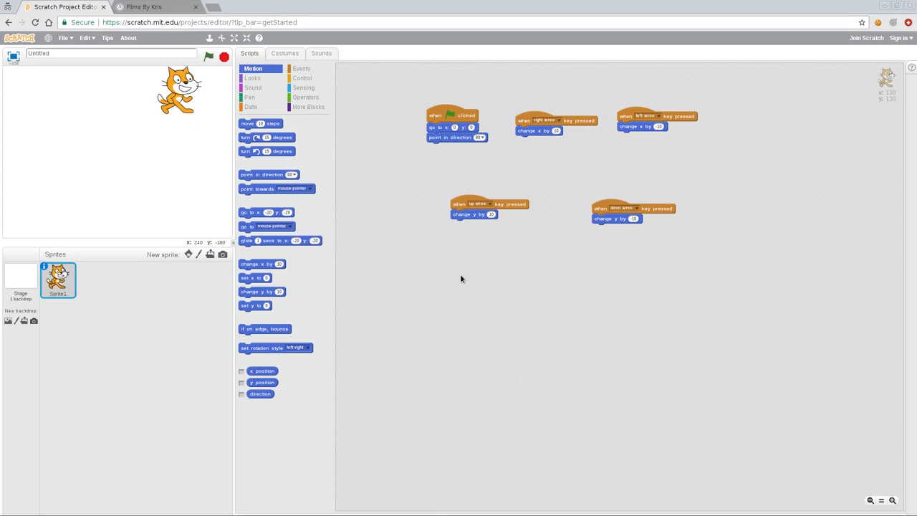
mouse_move(492, 268)
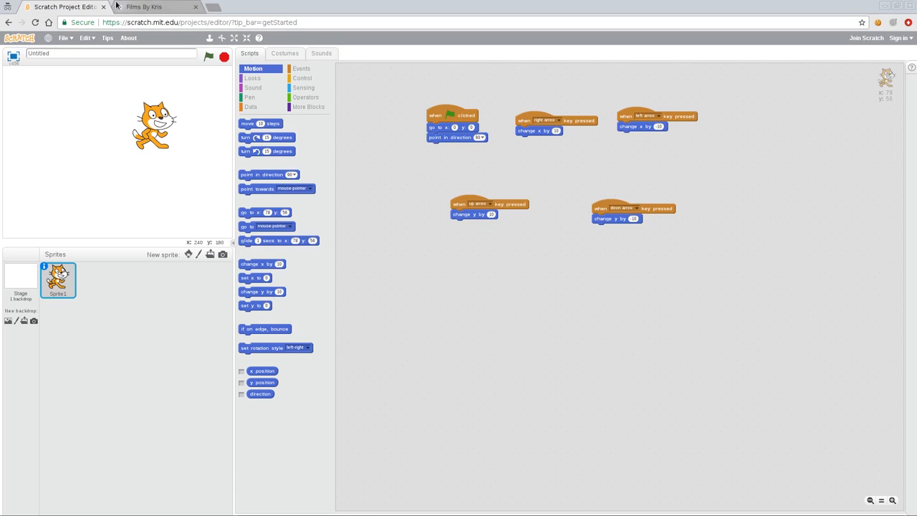
left_click(151, 6)
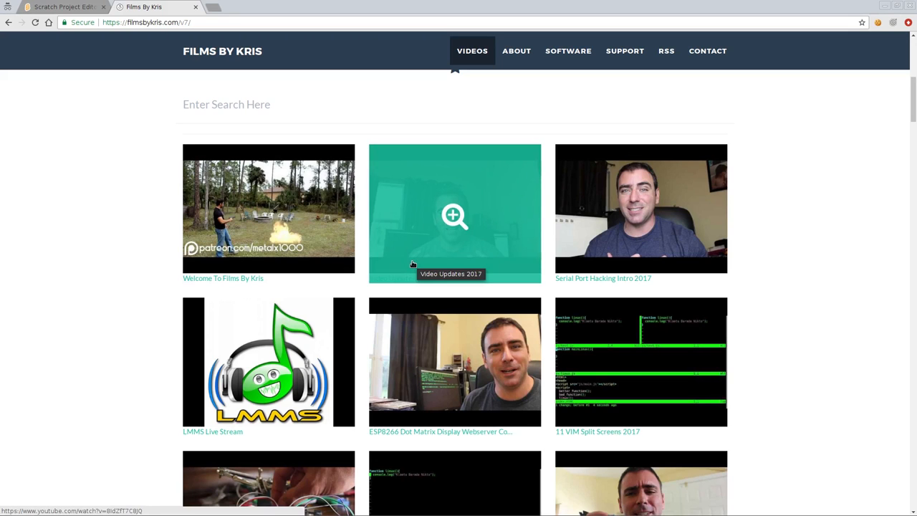